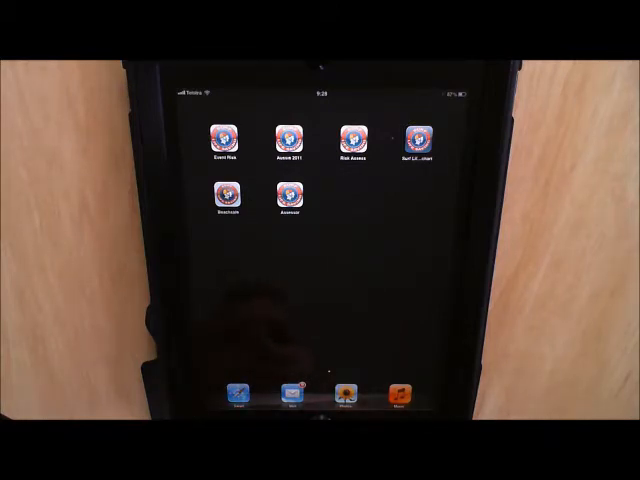
# Launch Assessor from the home screen to reach the Councils list
pyautogui.click(412, 132)
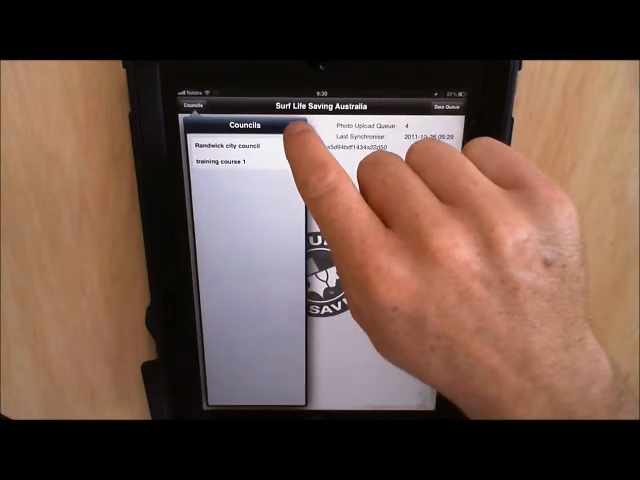
# Add a new council named 'Test Council' to the councils list
pyautogui.click(296, 124)
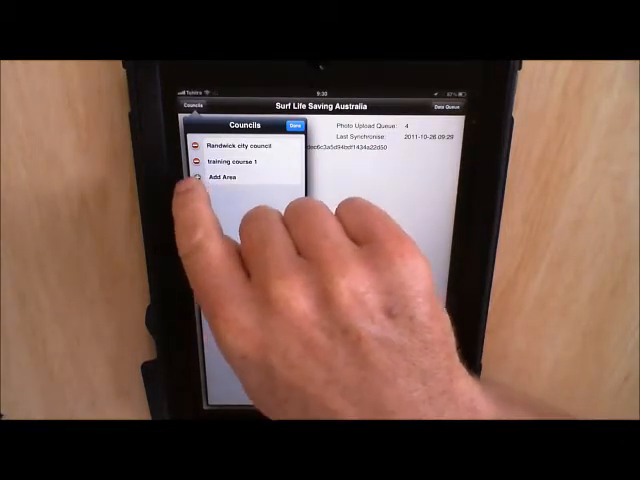
pyautogui.click(228, 178)
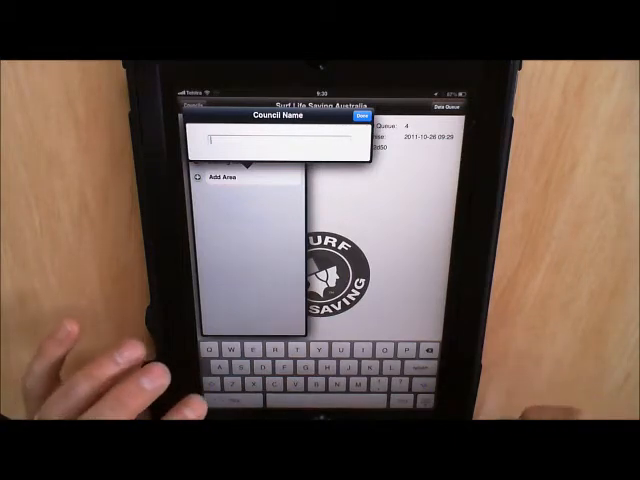
pyautogui.write('Test')
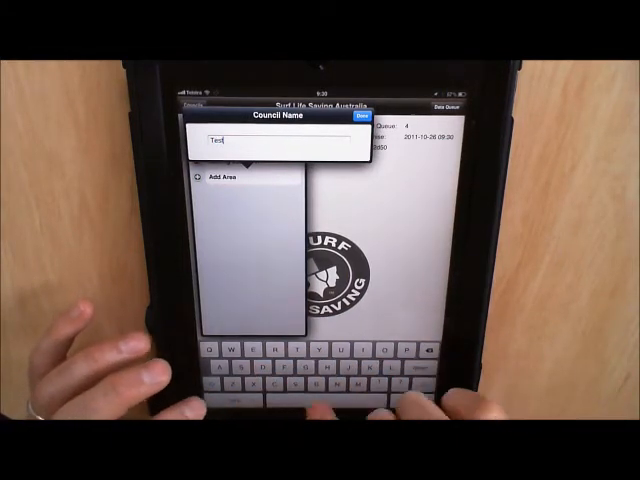
pyautogui.write('Coun')
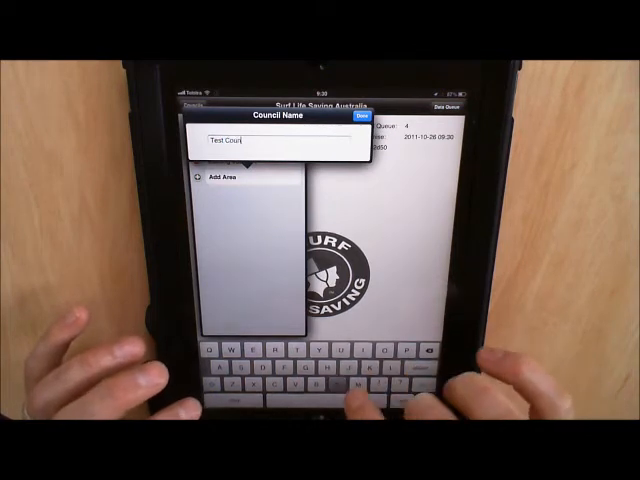
pyautogui.write('cil')
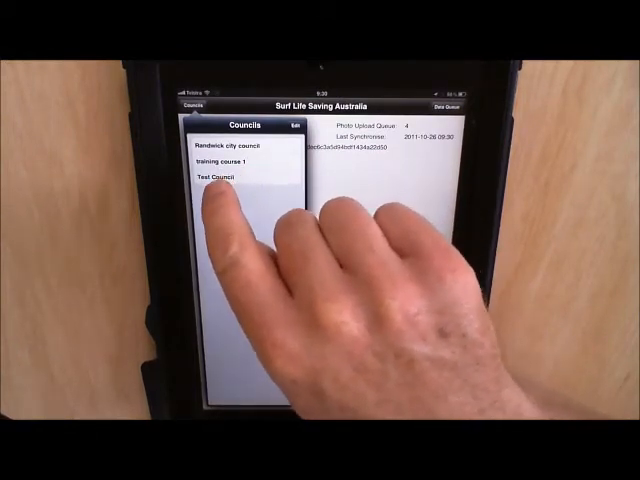
# Open Test Council and add a new assessment, reaching the assessment type list
pyautogui.click(212, 184)
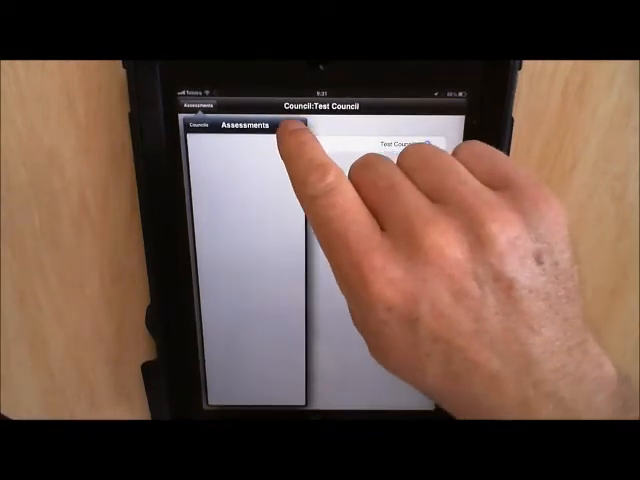
pyautogui.click(290, 126)
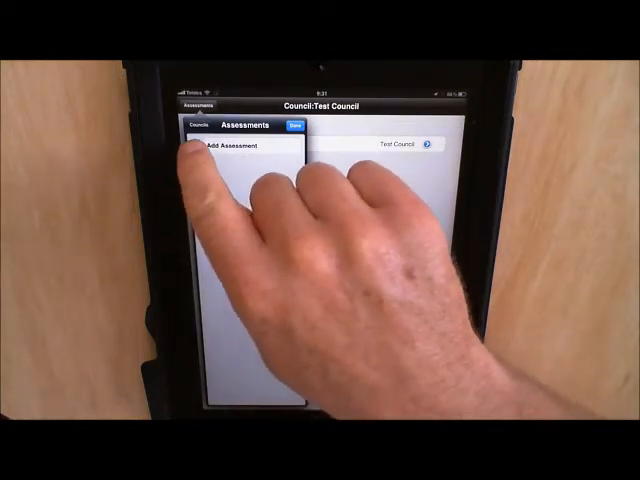
pyautogui.click(232, 146)
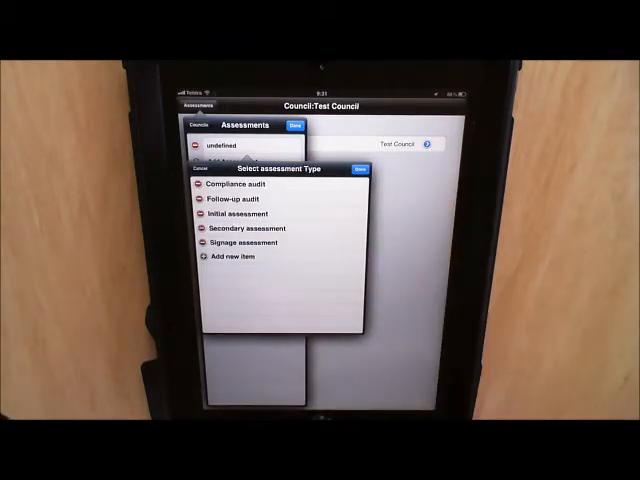
# Create a new assessment type named 'test assessment'
pyautogui.click(240, 184)
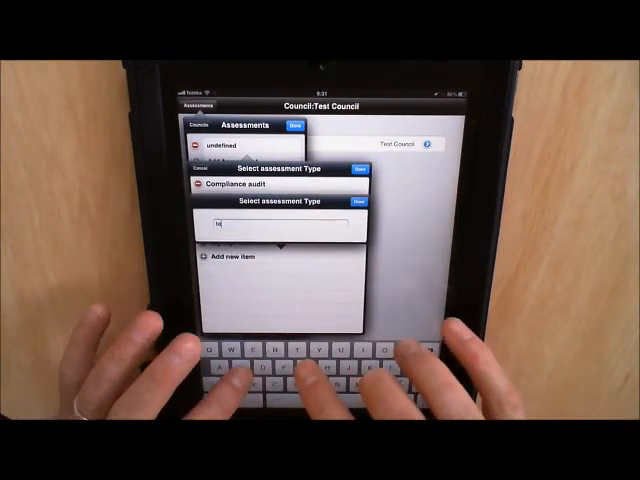
pyautogui.write('test')
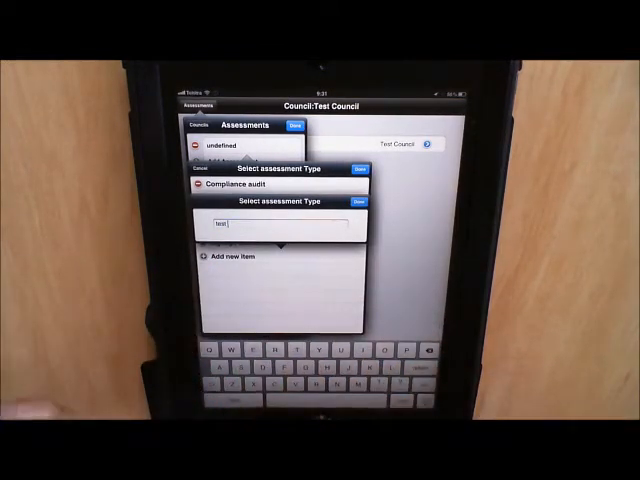
pyautogui.write('ass')
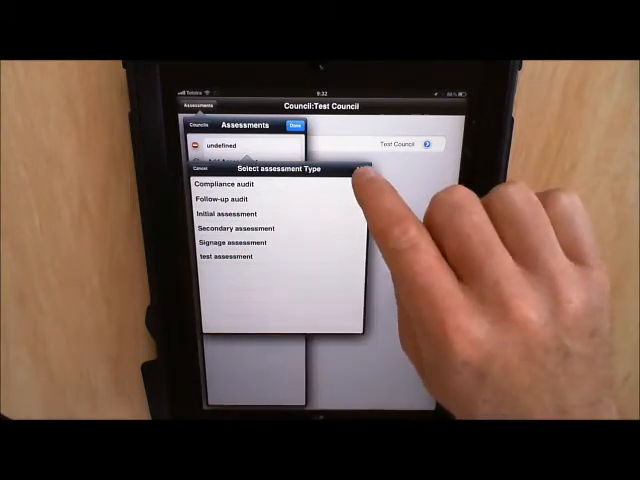
pyautogui.click(356, 168)
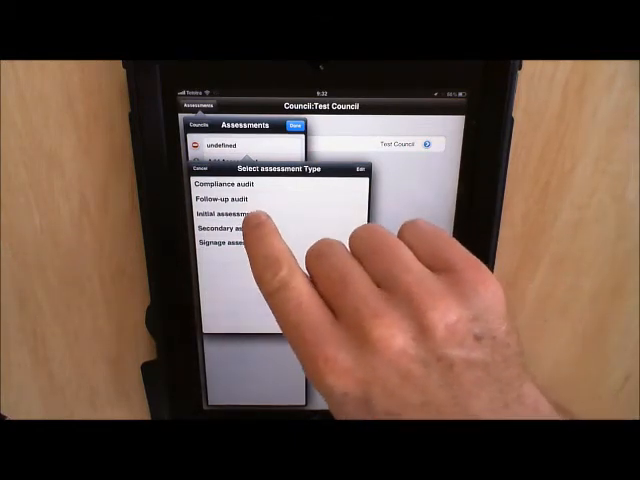
# Choose Initial assessment as the type and open it from Test Council's assessments
pyautogui.click(230, 216)
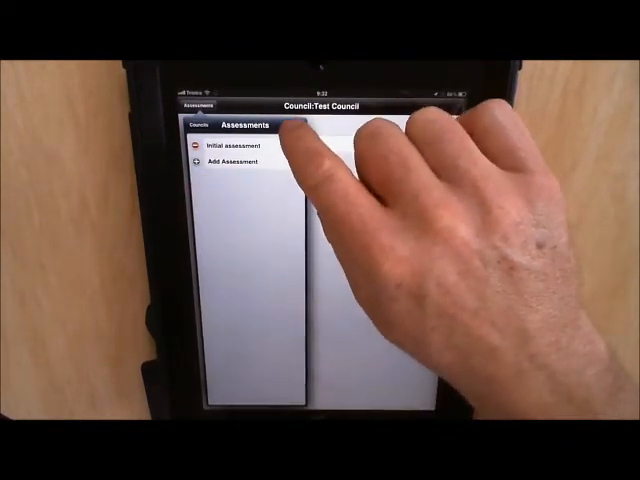
pyautogui.click(230, 148)
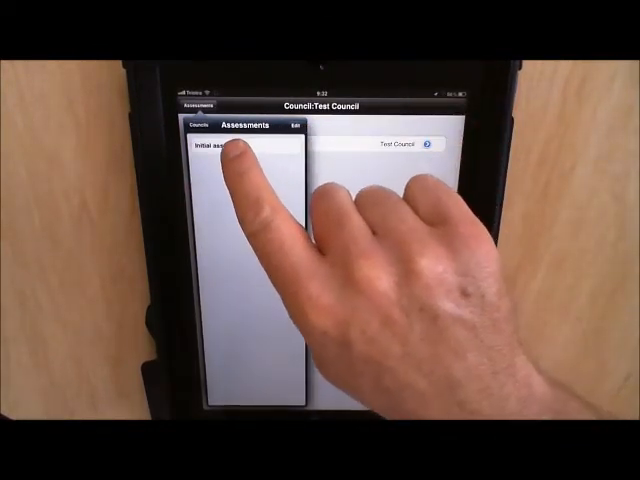
pyautogui.click(220, 156)
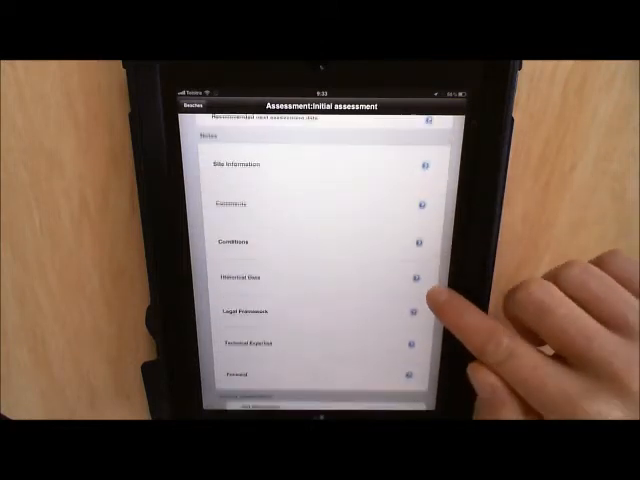
# Scroll through the Initial assessment's Details and Sites fields
pyautogui.scroll(-3)
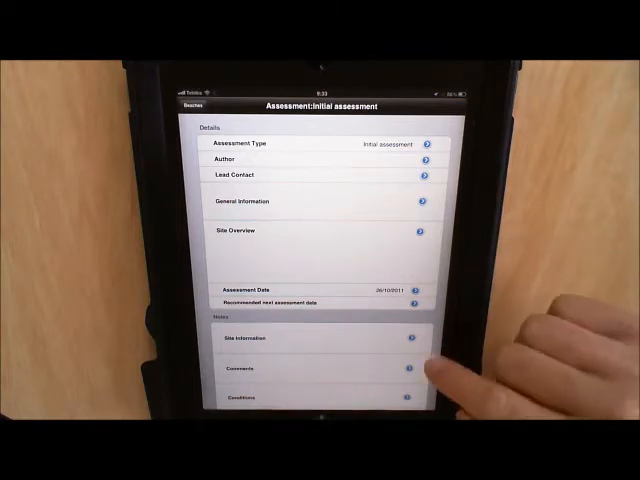
pyautogui.scroll(-3)
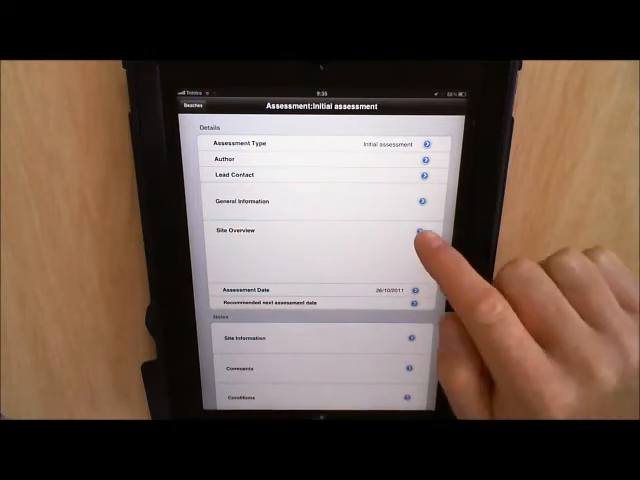
# Show the satellite site overview image of the beach for the Initial assessment
pyautogui.click(420, 232)
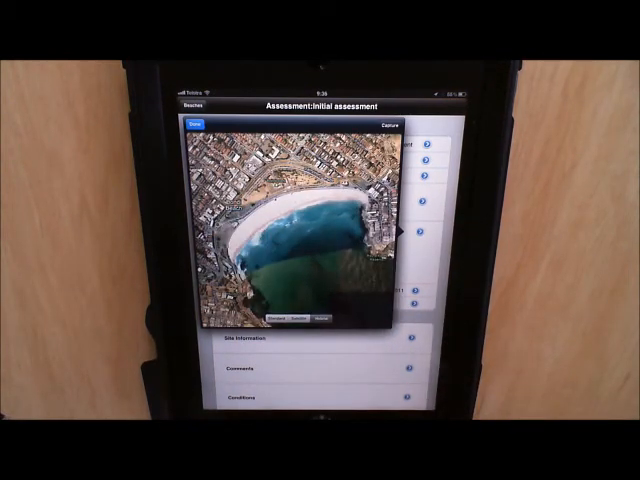
pyautogui.click(284, 316)
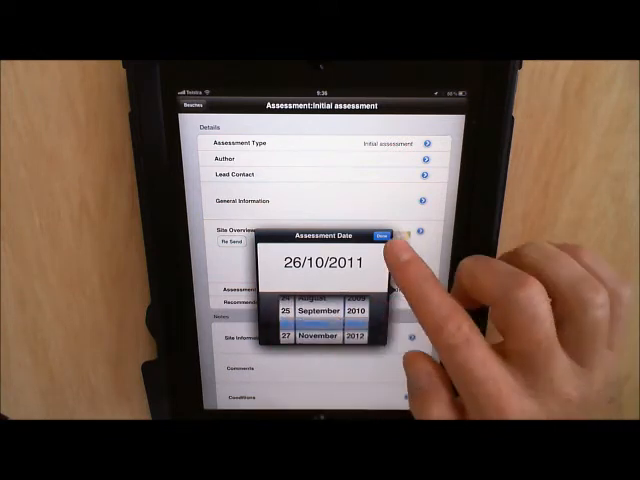
# Confirm 26/10/2011 as the Initial assessment's date
pyautogui.click(378, 234)
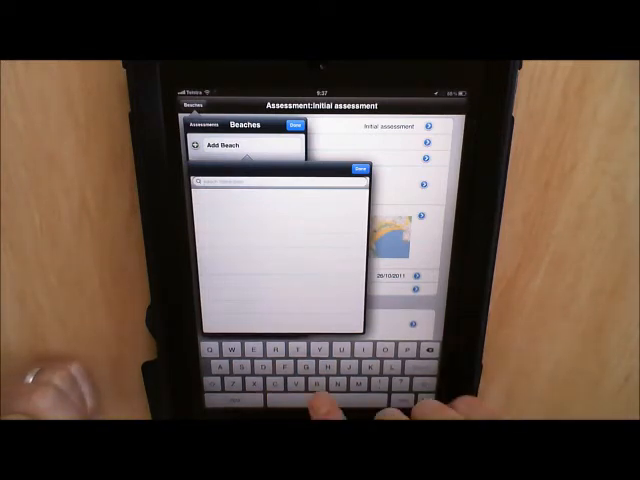
# Search 'bo', add BONDI to the Beaches list and open its beach details form
pyautogui.write('bol')
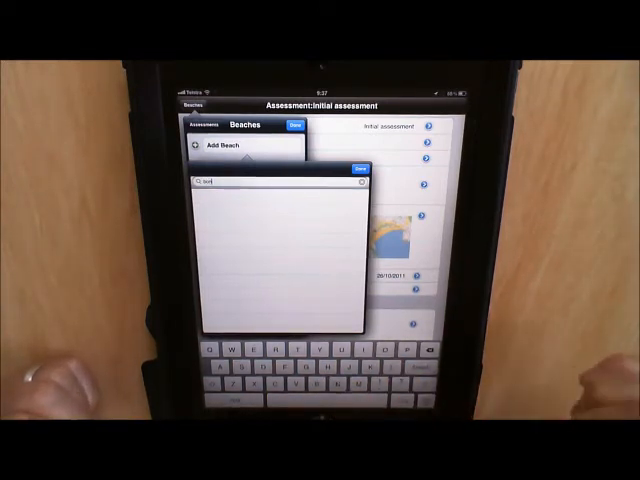
pyautogui.write('bo')
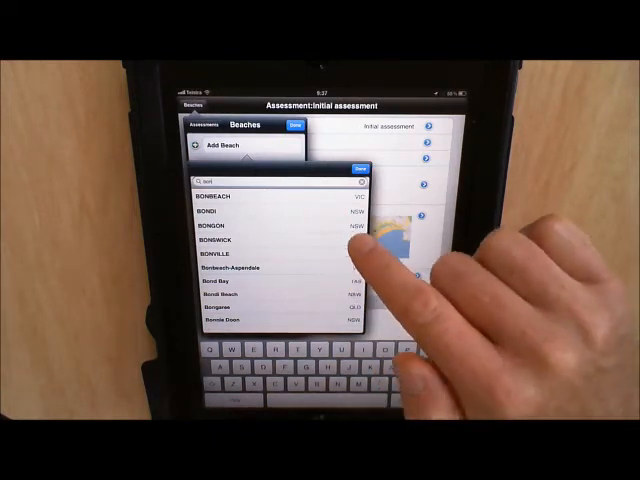
pyautogui.click(260, 214)
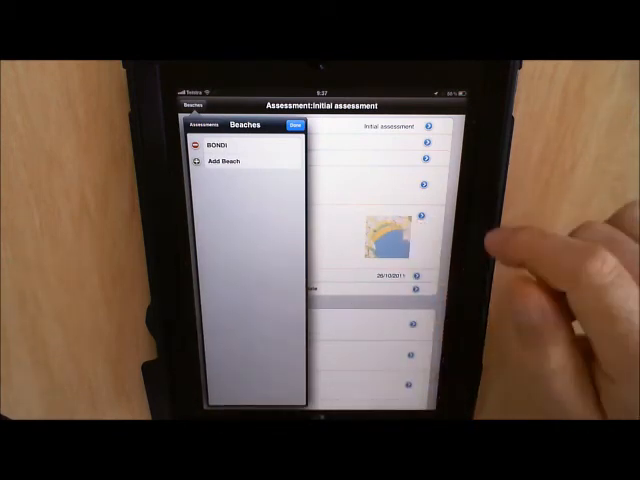
pyautogui.click(294, 128)
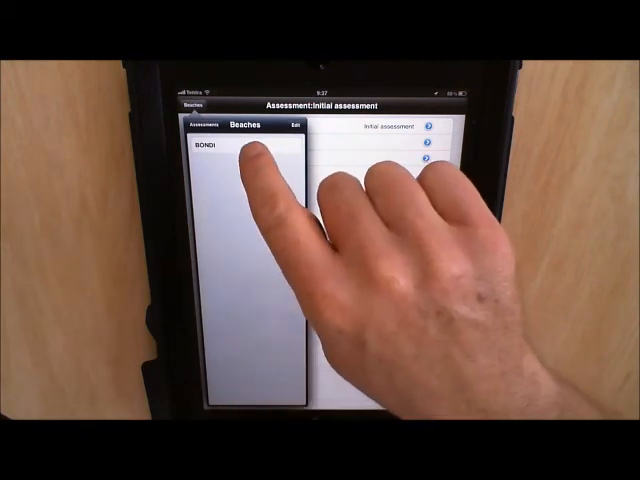
pyautogui.click(204, 152)
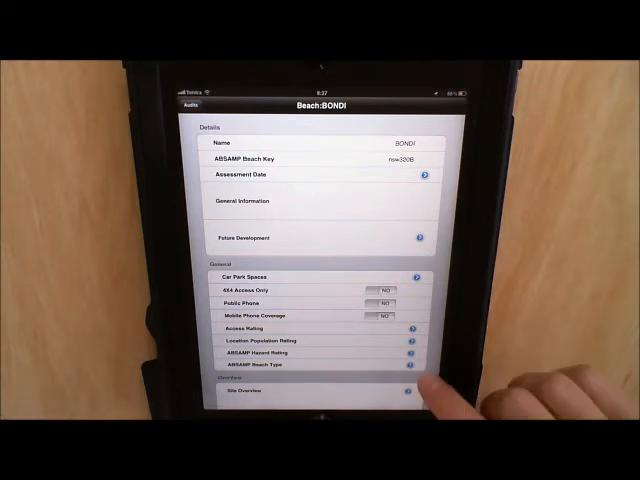
# Scroll Bondi's beach page to its Overview section with Site Overview and Beach Photo
pyautogui.scroll(-3)
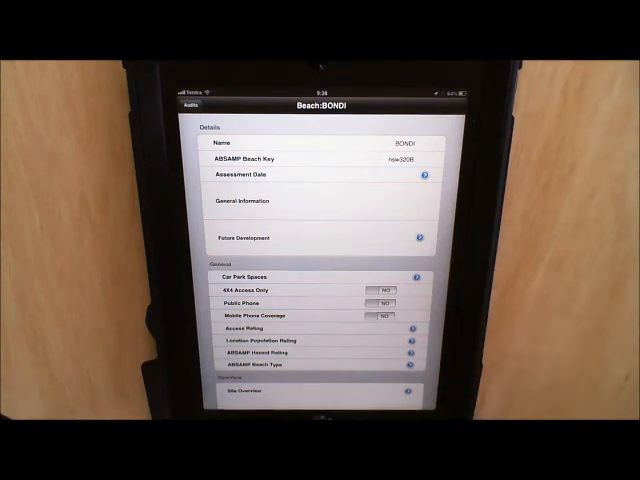
pyautogui.scroll(-3)
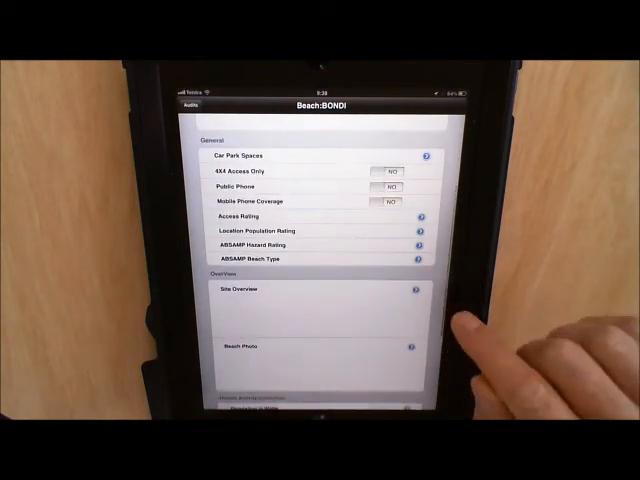
pyautogui.scroll(3)
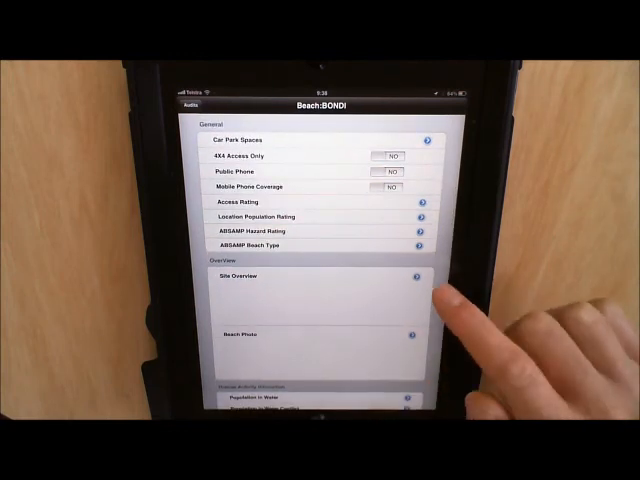
# Capture the satellite map of Bondi as the beach's Site Overview image
pyautogui.click(414, 280)
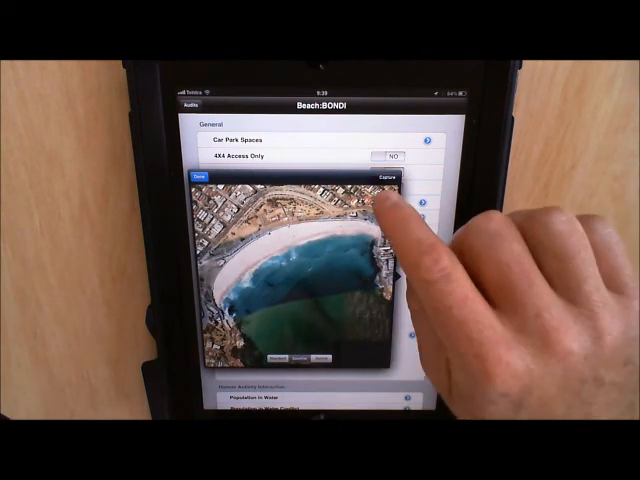
pyautogui.click(192, 176)
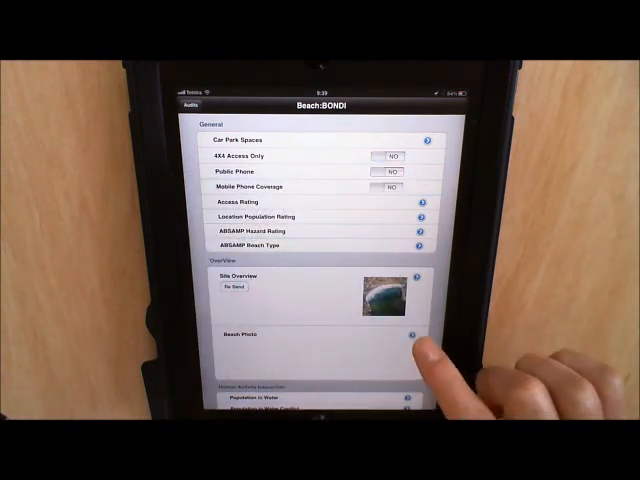
# Choose a picture from a photo-library album as Bondi's Beach Photo
pyautogui.click(416, 336)
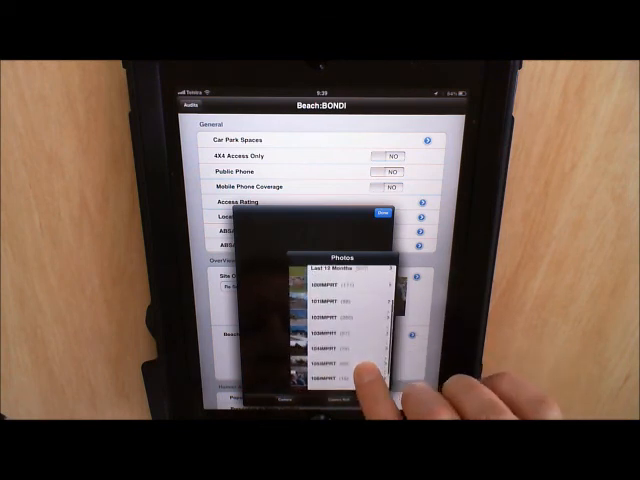
pyautogui.click(330, 288)
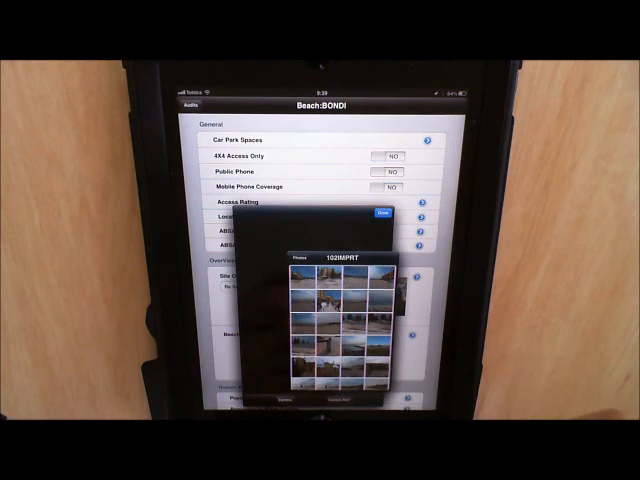
pyautogui.click(380, 212)
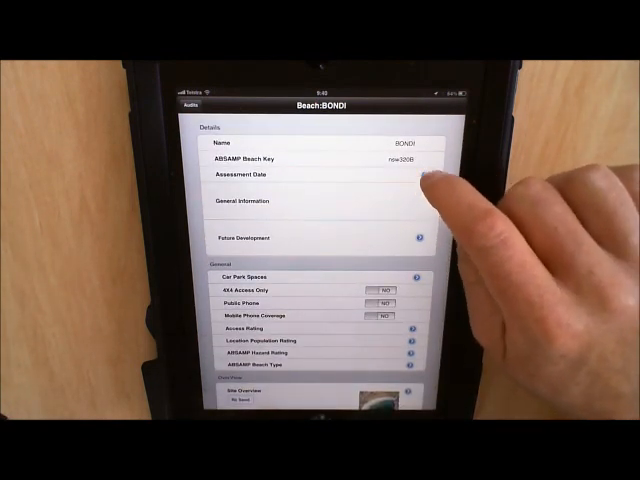
# Set Bondi's assessment date to 26/10/2011 and go back to the Initial assessment
pyautogui.click(300, 178)
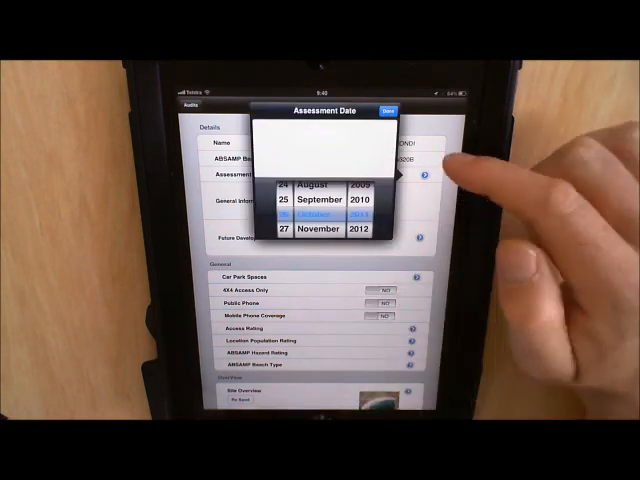
pyautogui.click(388, 112)
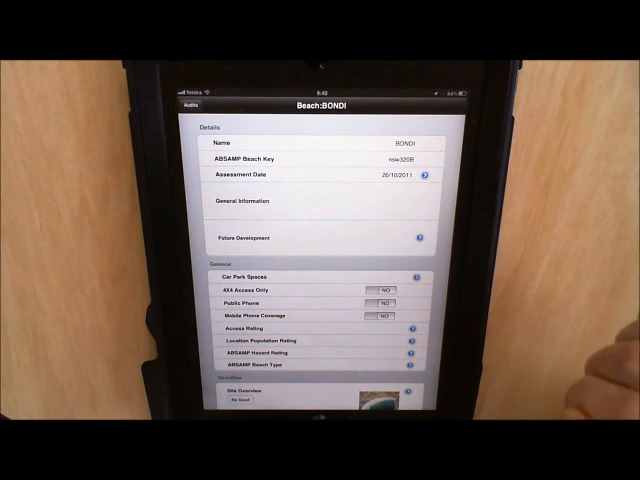
pyautogui.moveTo(570, 350)
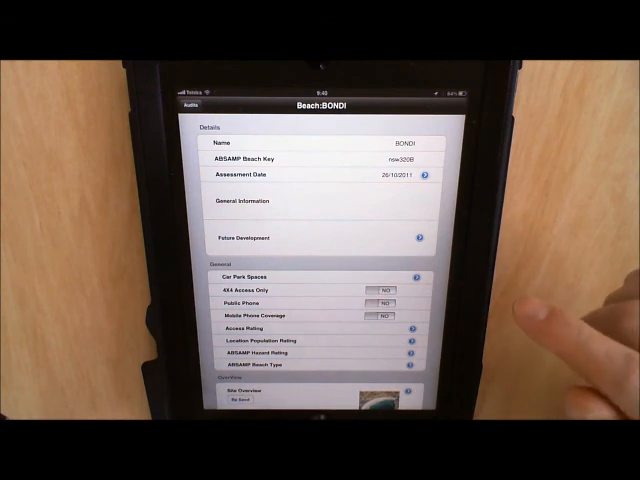
pyautogui.click(196, 104)
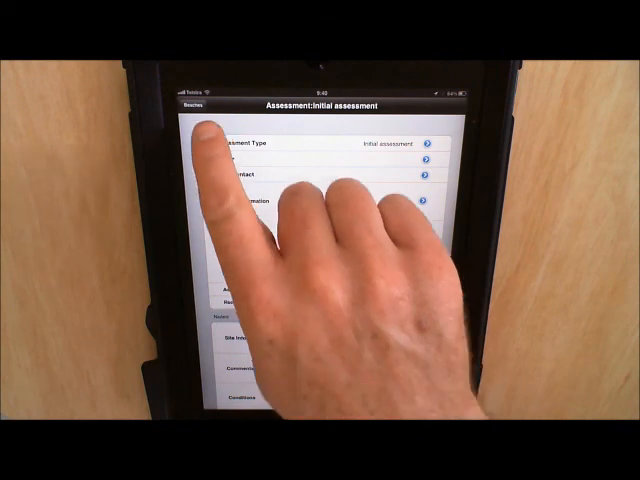
# Show the Initial assessment's Beaches list, ready to pick a beach
pyautogui.click(192, 104)
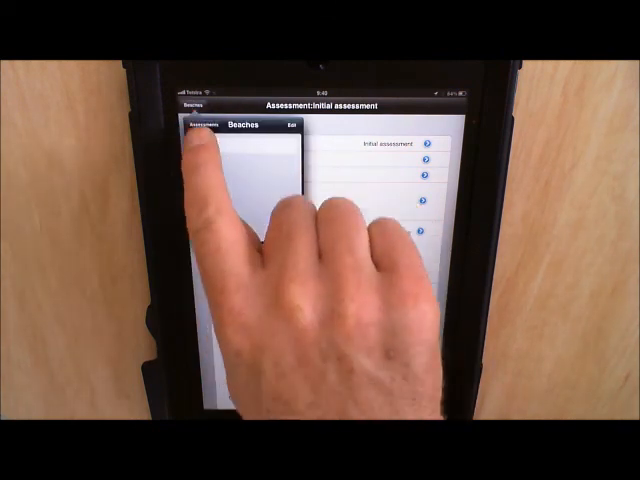